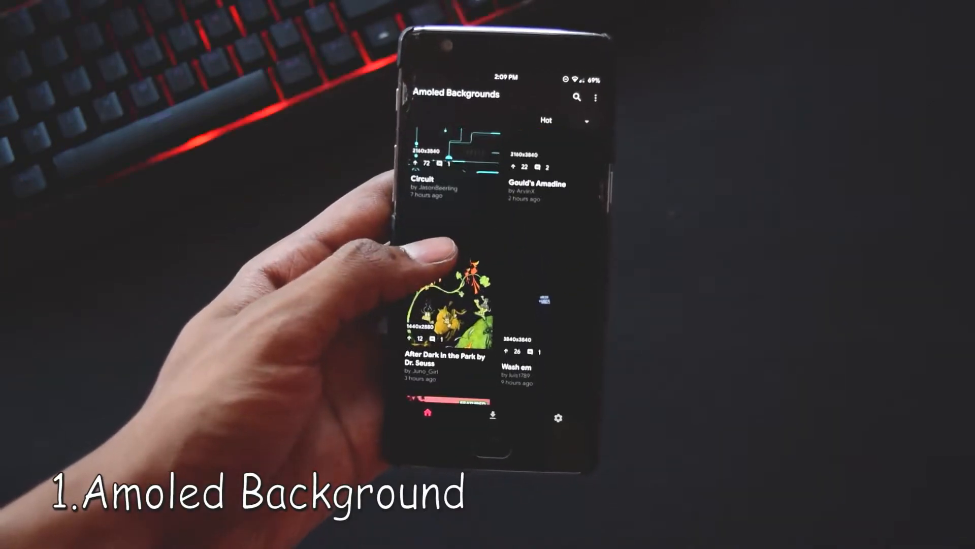
Scroll the Hot feed, apply the DON'T PANIC wallpaper, and view the sort options
scroll(down, 3)
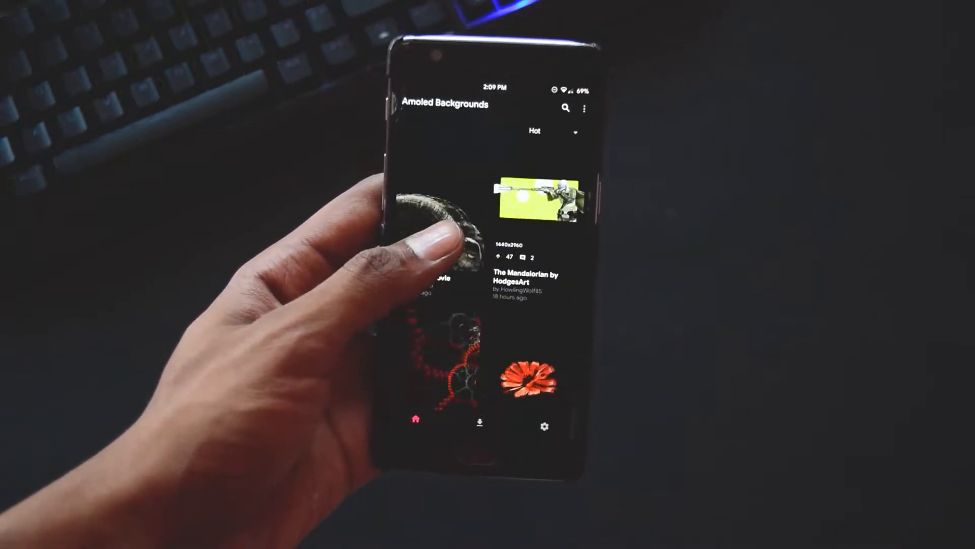
scroll(down, 3)
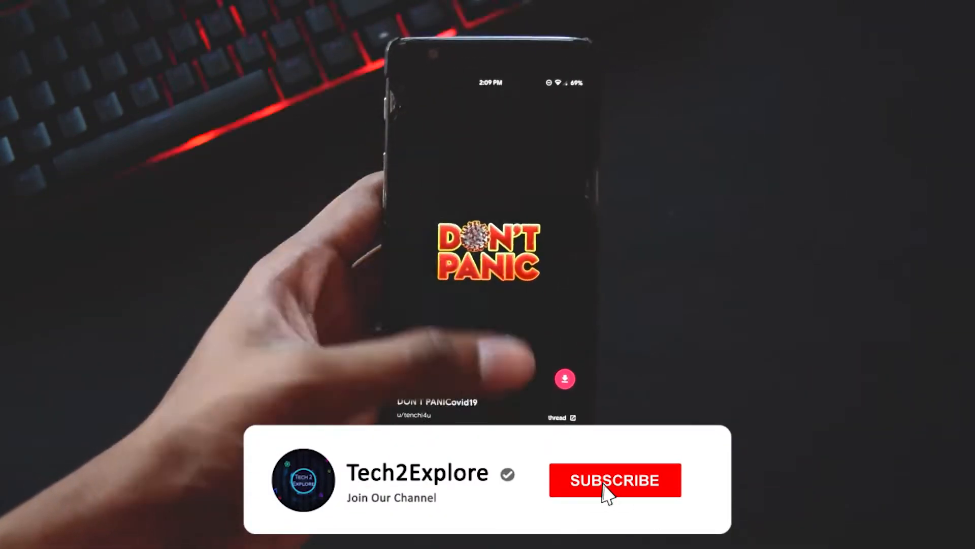
click(615, 479)
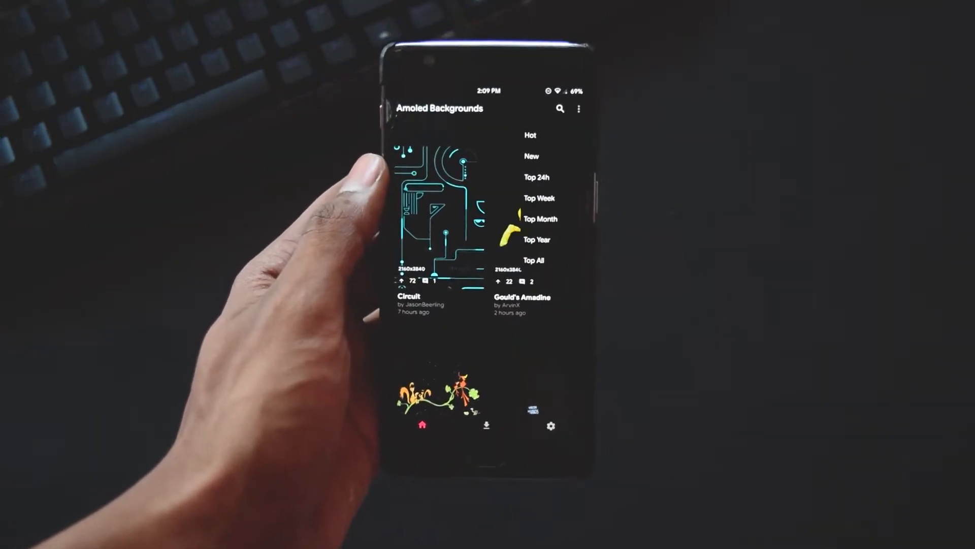
click(506, 176)
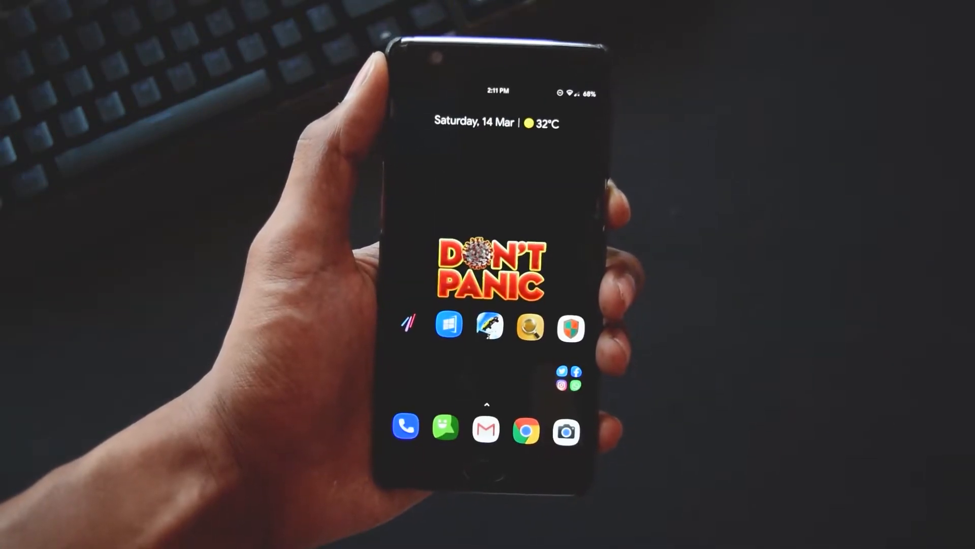
Launch Win X Launcher's Windows-style desktop and open its file explorer
click(448, 324)
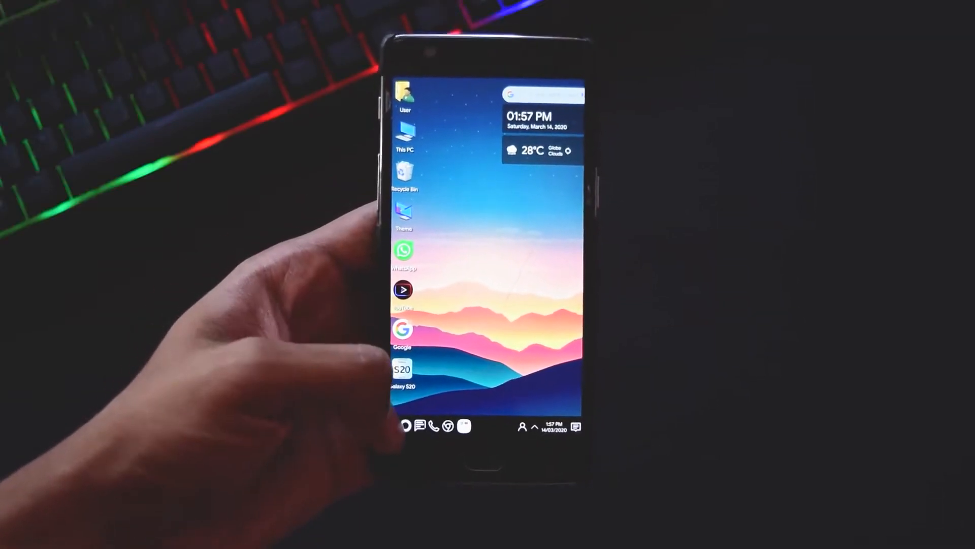
click(384, 426)
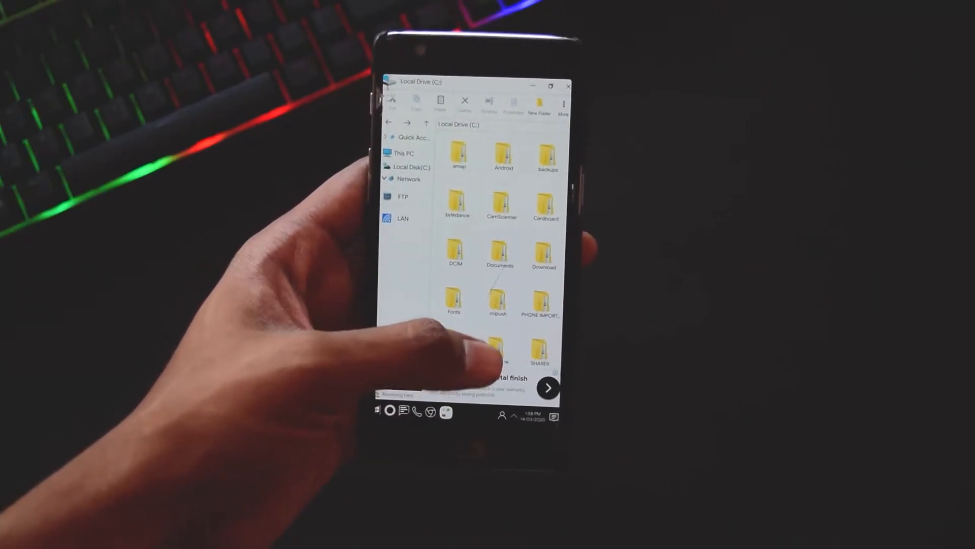
Scroll through the folders on Local Drive (C:)
scroll(down, 3)
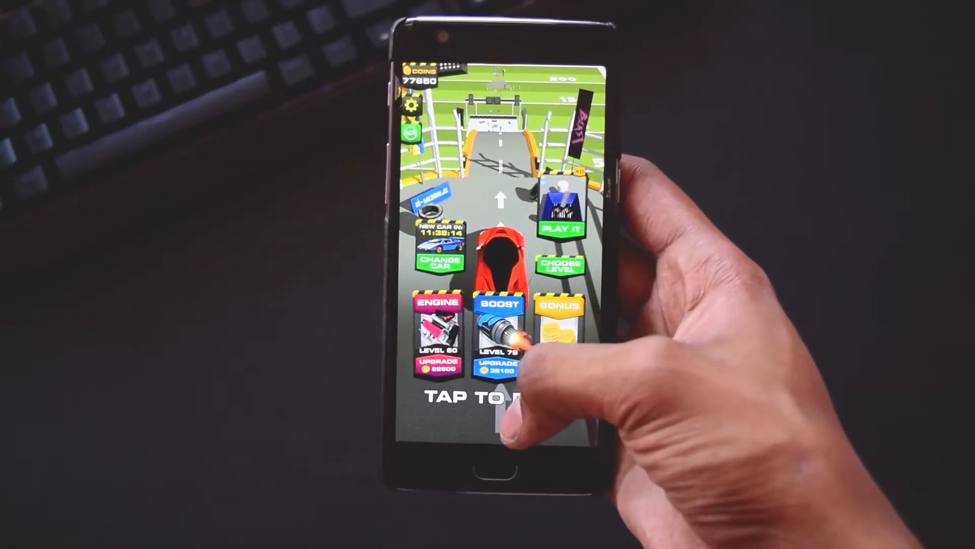
Play a ramp jumping run, then scroll the Choose Car list and pick a car
click(492, 404)
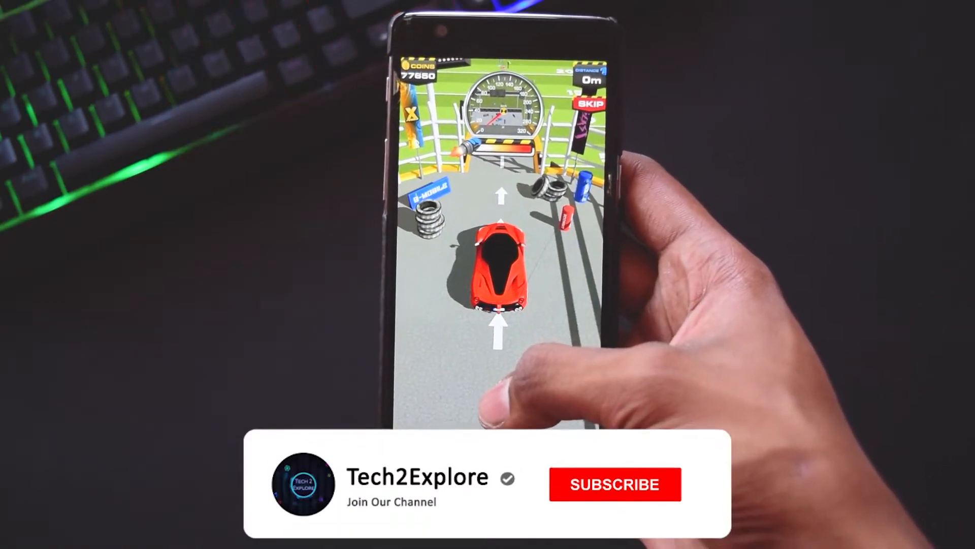
click(615, 484)
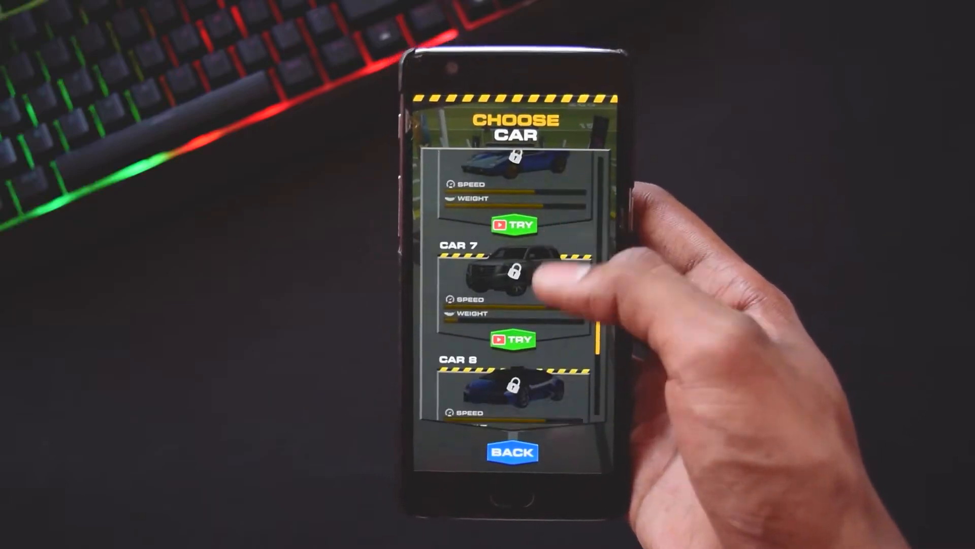
scroll(down, 3)
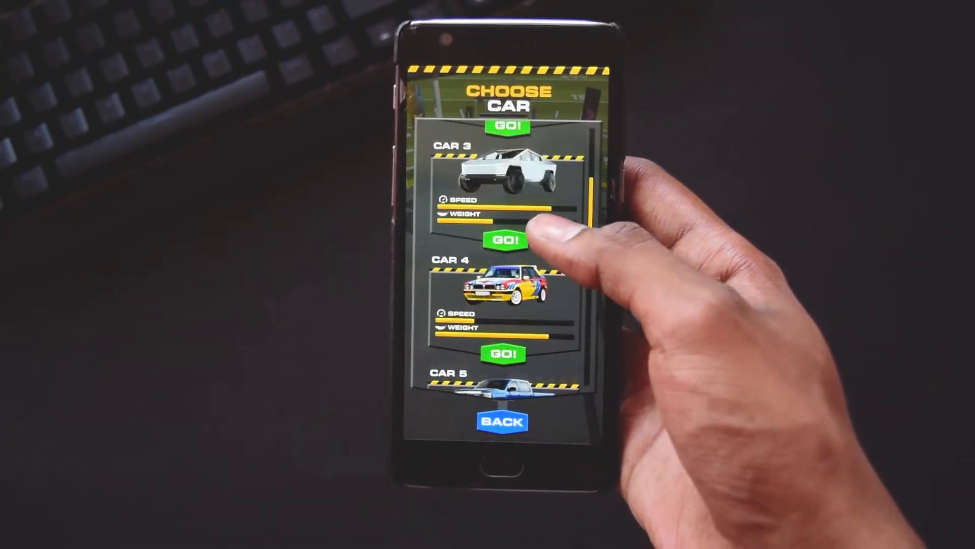
click(503, 242)
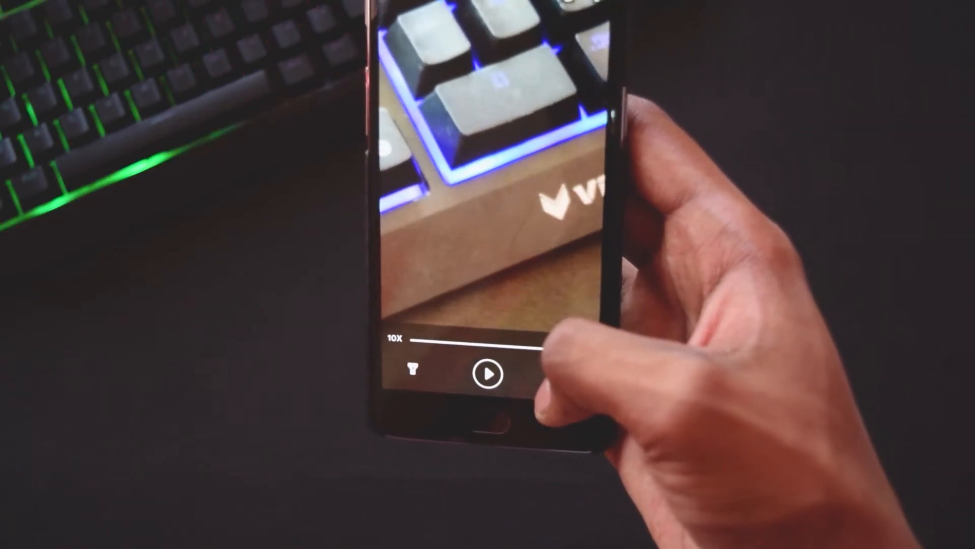
Set the magnifier zoom to 10X on the keyboard close-up
click(487, 374)
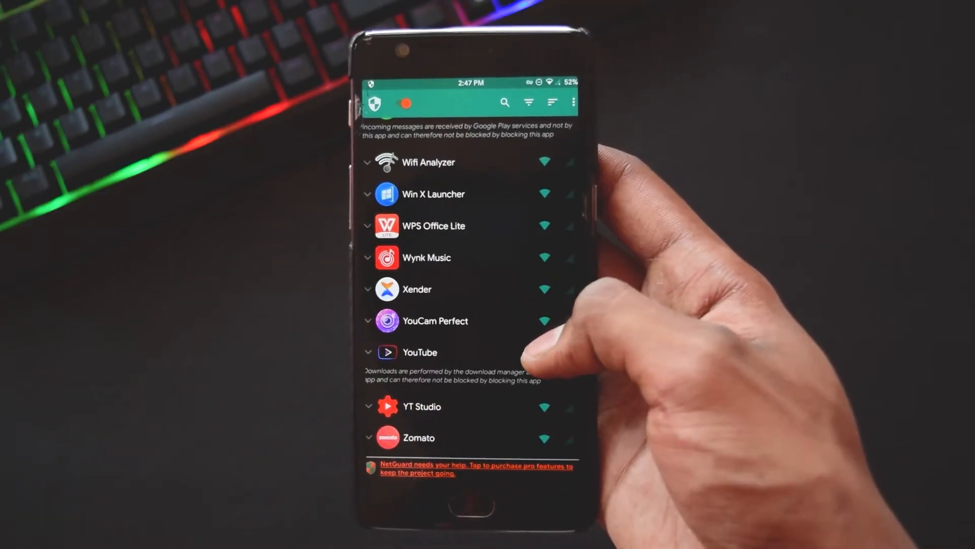
Toggle YouTube's Wi-Fi access in NetGuard, then scroll the app list
click(544, 352)
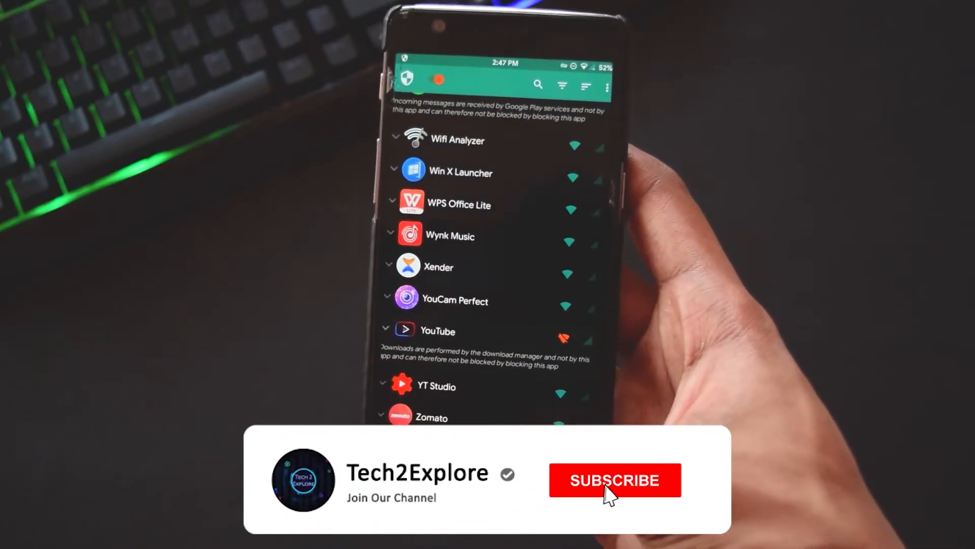
click(615, 479)
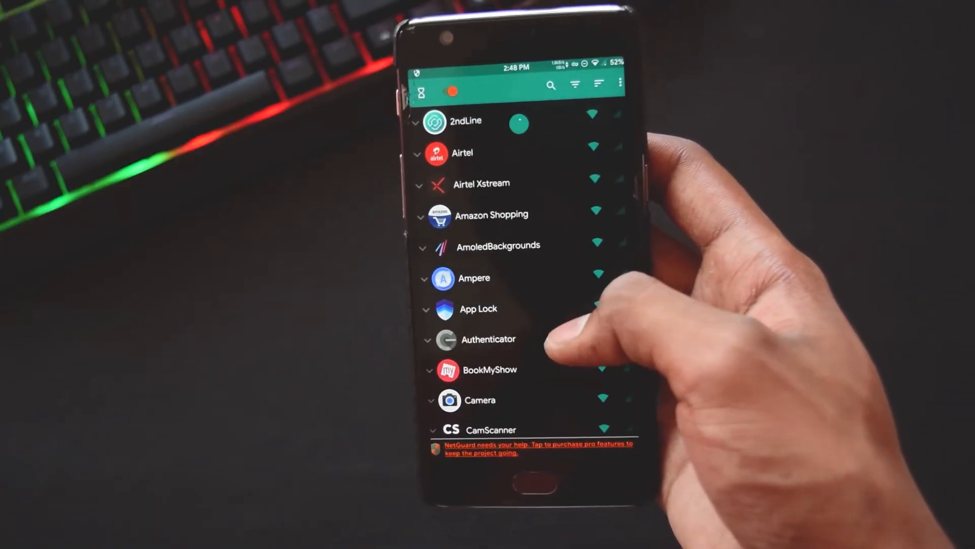
scroll(down, 3)
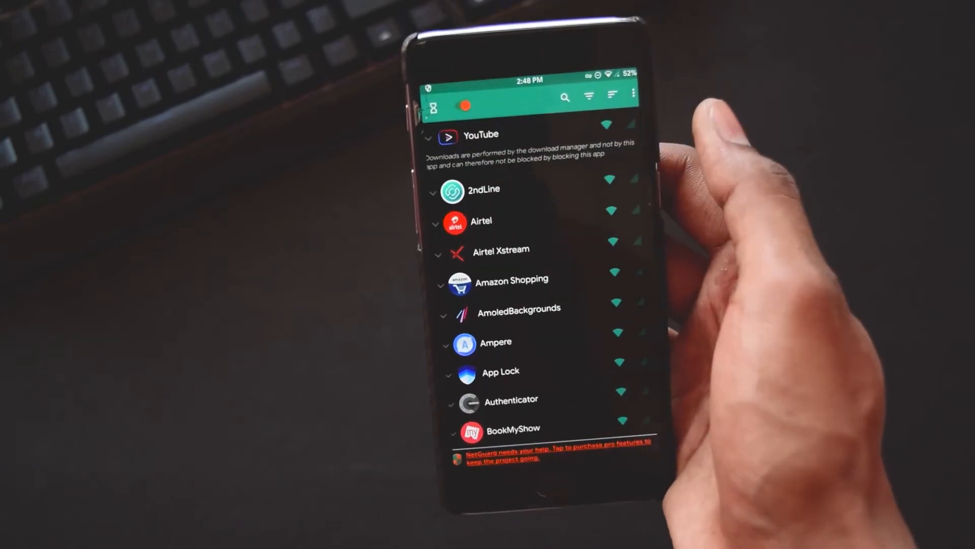